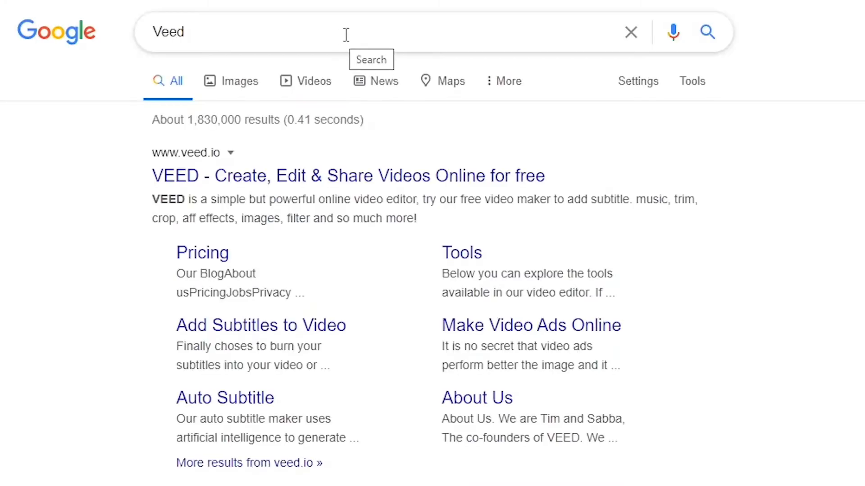
Open the VEED online video editor from the Google results for 'Veed'
click(186, 175)
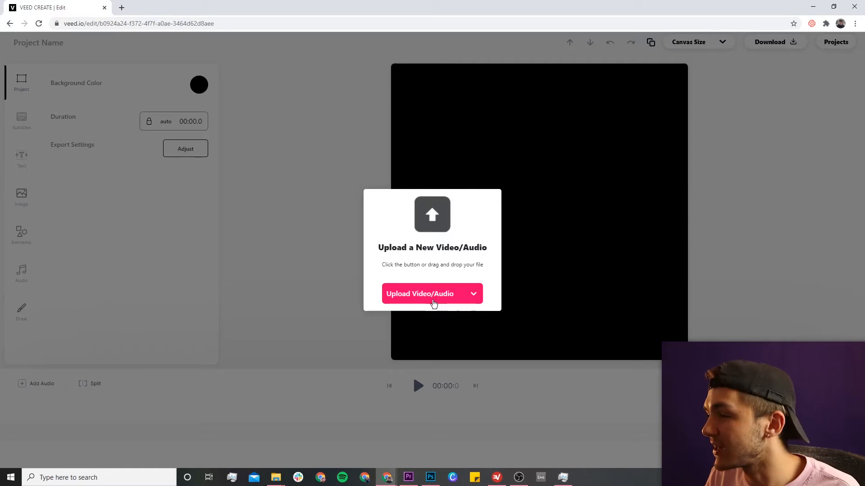
Upload Podcast Video.mp4 into the project and briefly play and pause it to preview
click(425, 294)
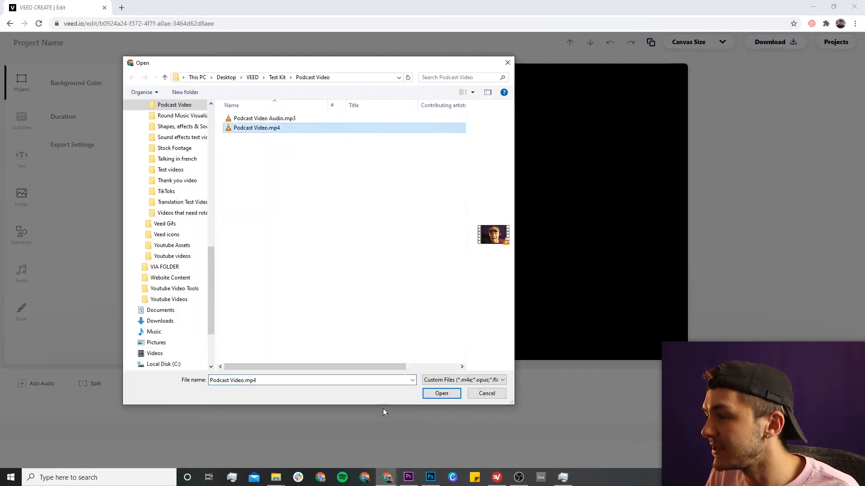
click(441, 394)
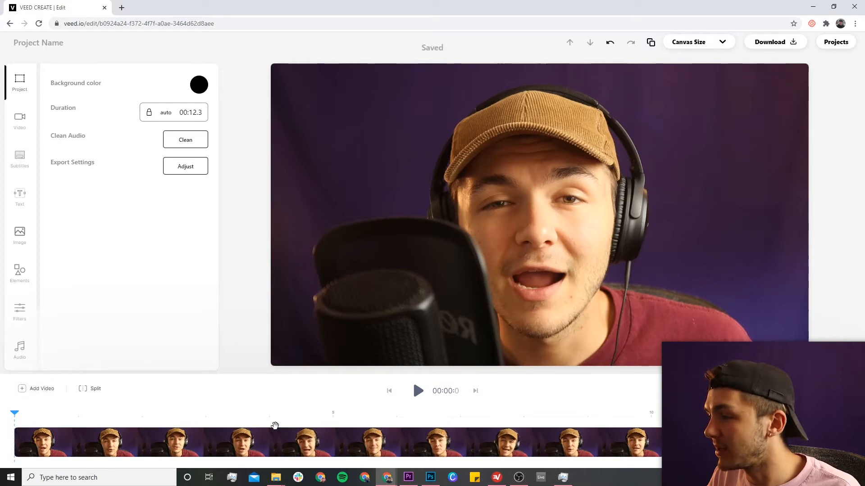
click(417, 391)
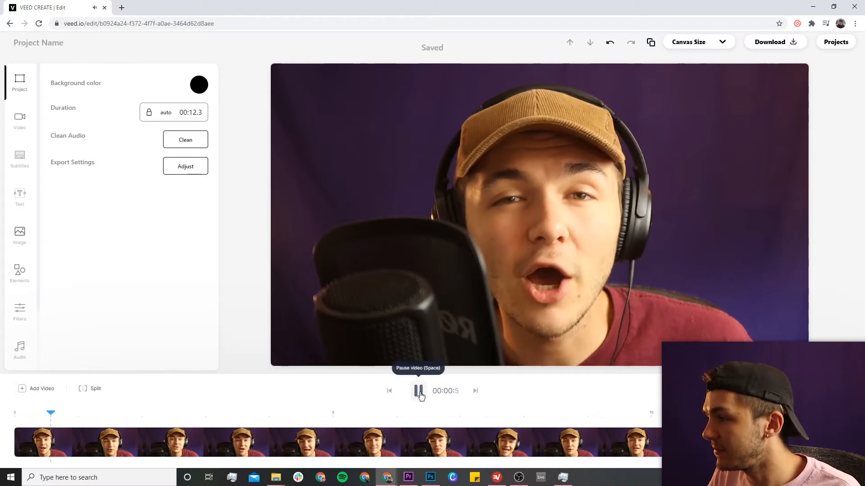
click(418, 391)
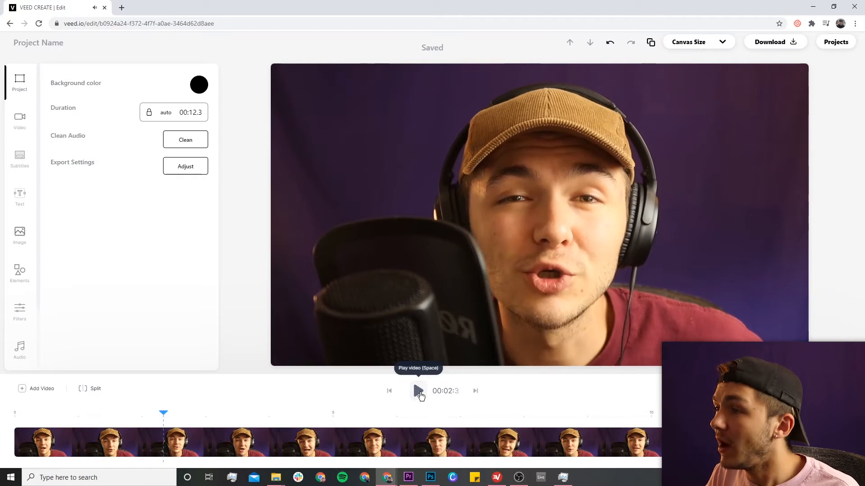
mouse_move(191, 289)
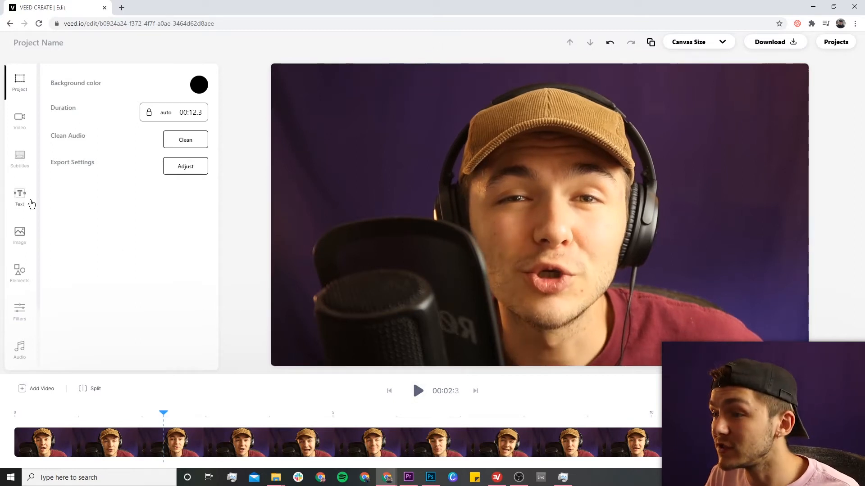
Add a new text caption reading 'LOOK AT THIS DROP SHADOW'
click(20, 196)
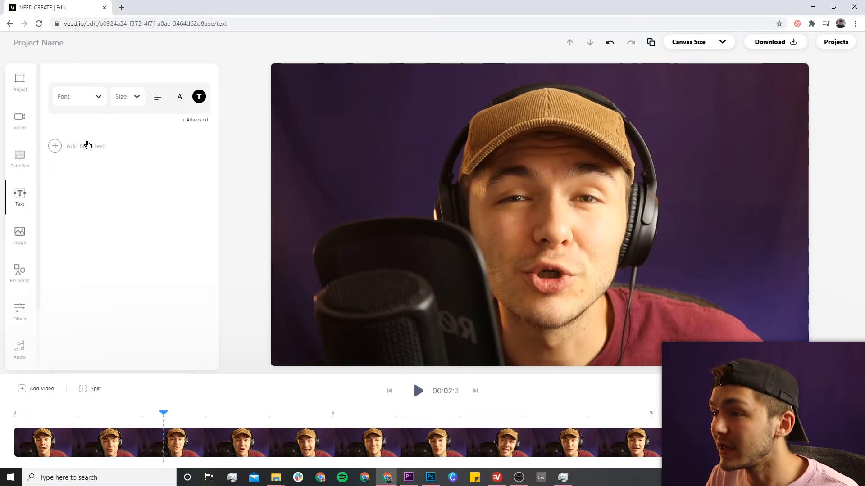
click(76, 146)
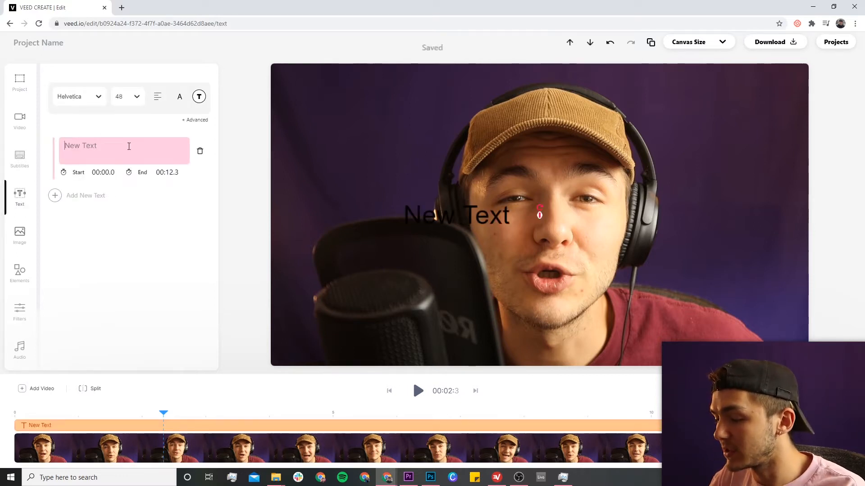
text(LOOK AT)
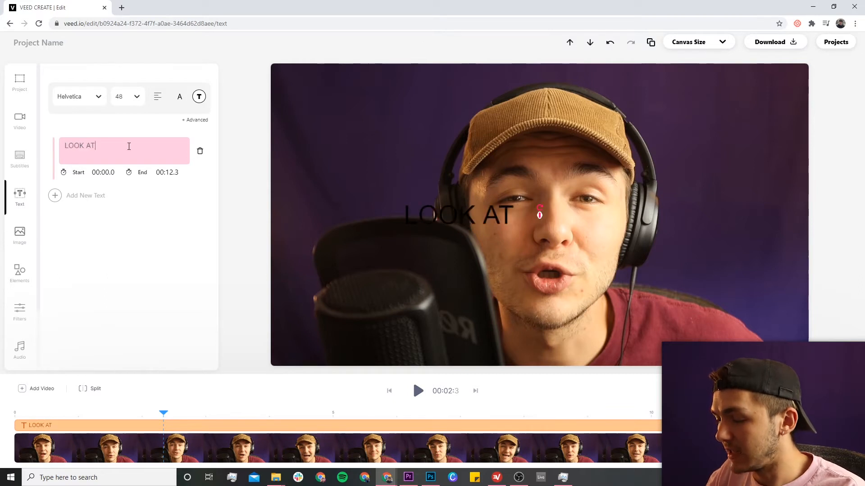
text(THIS DROP SHADOW)
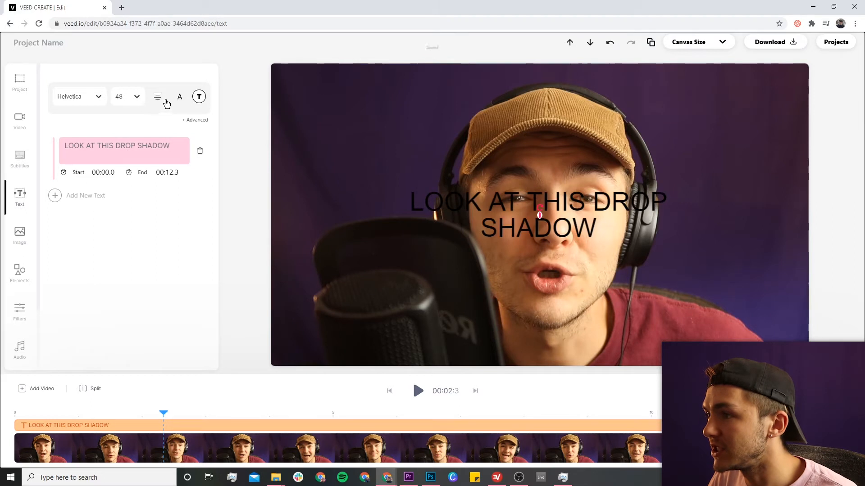
Make the caption white in the Anton font and enlarge it across the video
click(199, 96)
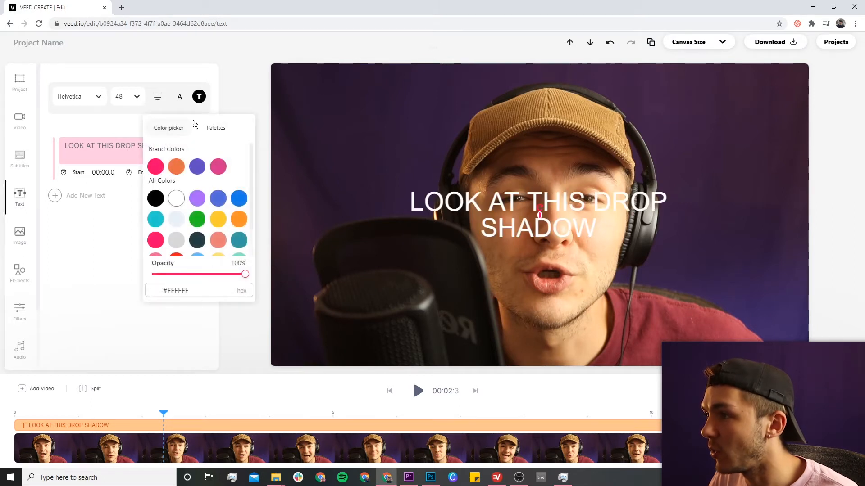
click(78, 97)
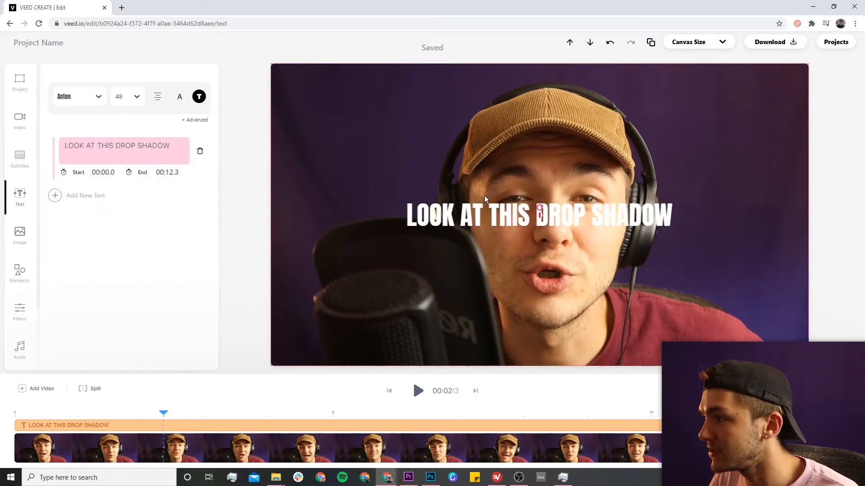
drag(539, 215, 420, 86)
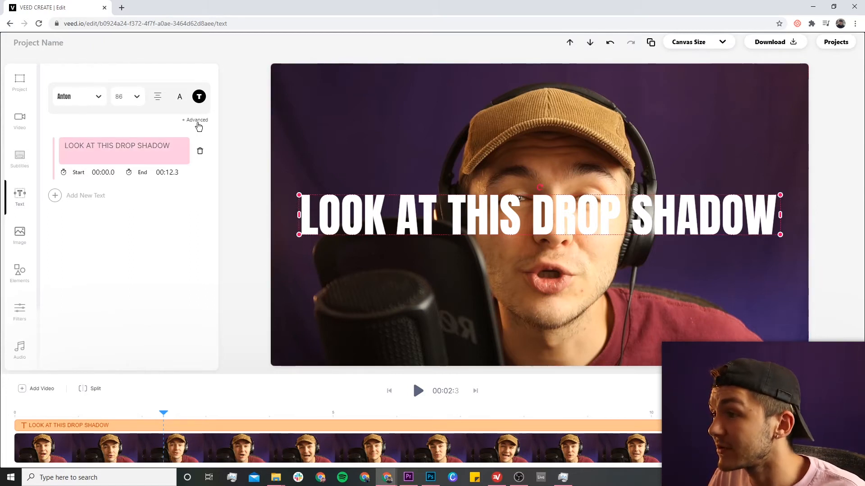
Apply the Drop shadow style from the Advanced text options to the caption
click(195, 120)
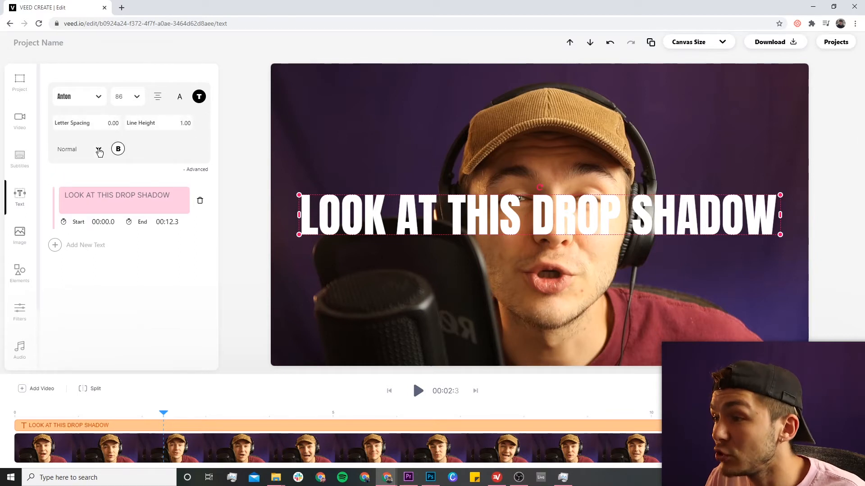
click(79, 148)
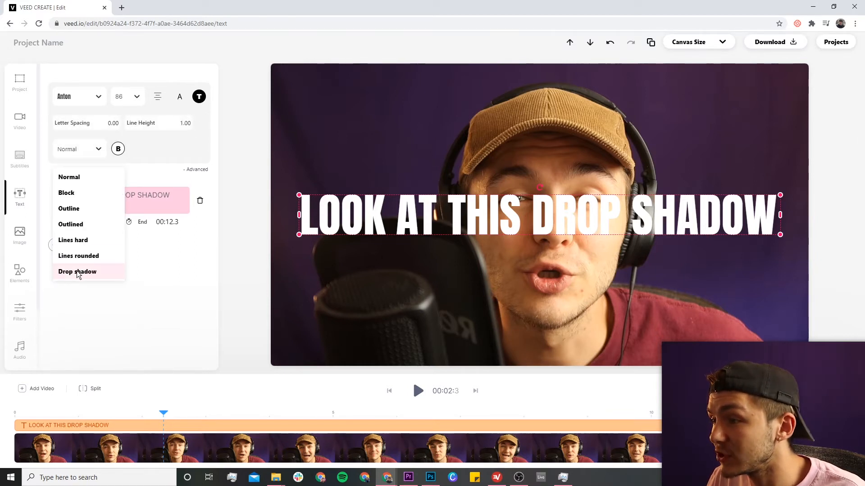
click(77, 272)
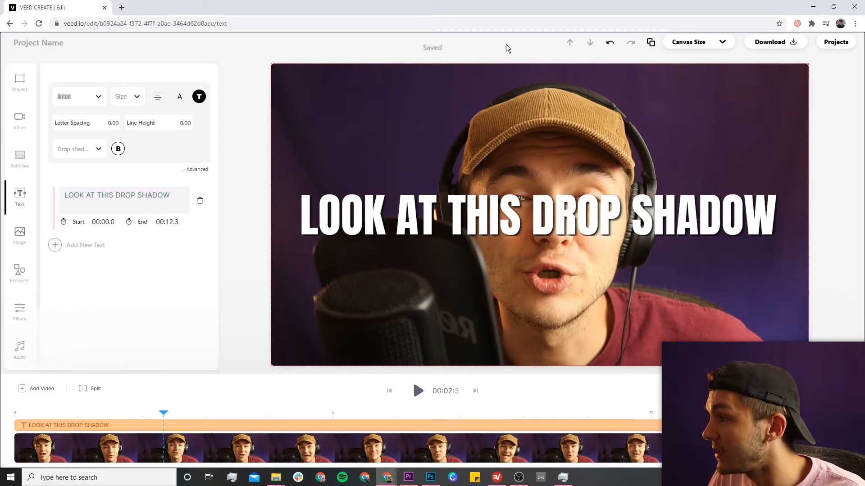
click(474, 208)
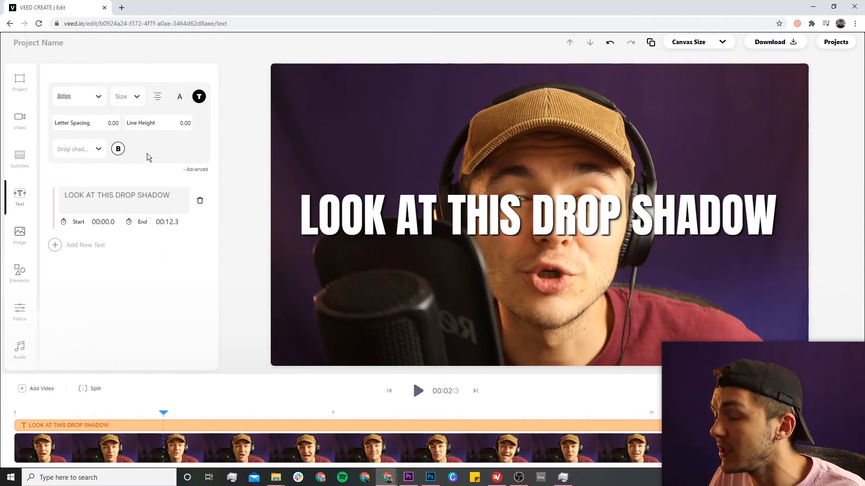
click(179, 96)
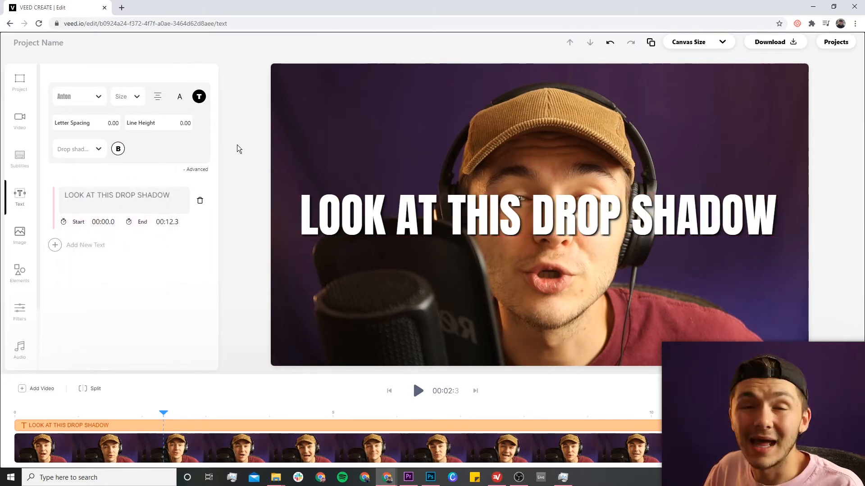
mouse_move(249, 156)
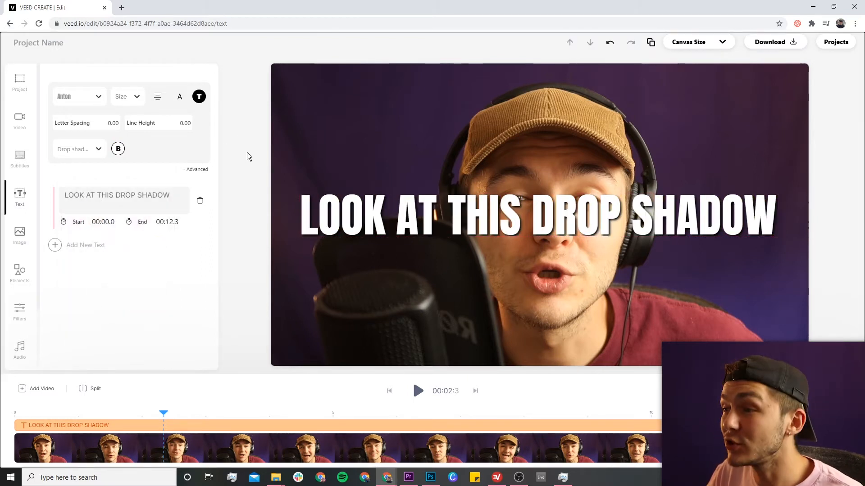
Glance at Subtitles, then return to Text and set the caption start to 00:05.0
click(20, 158)
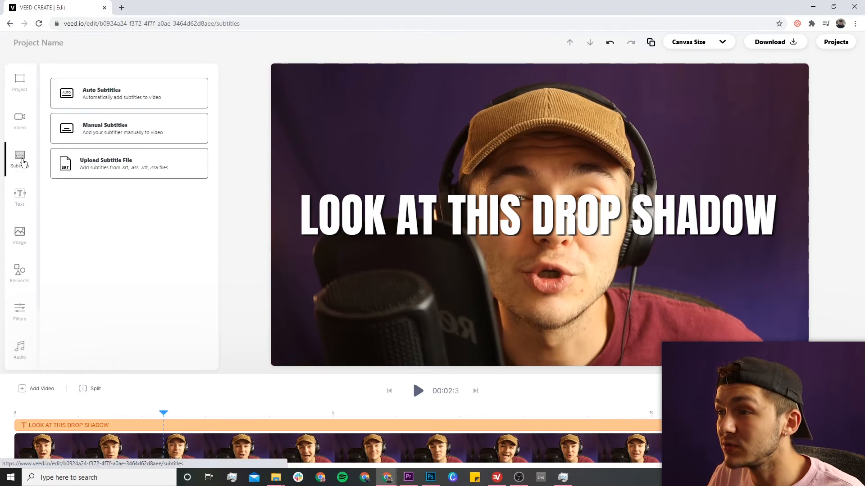
mouse_move(100, 95)
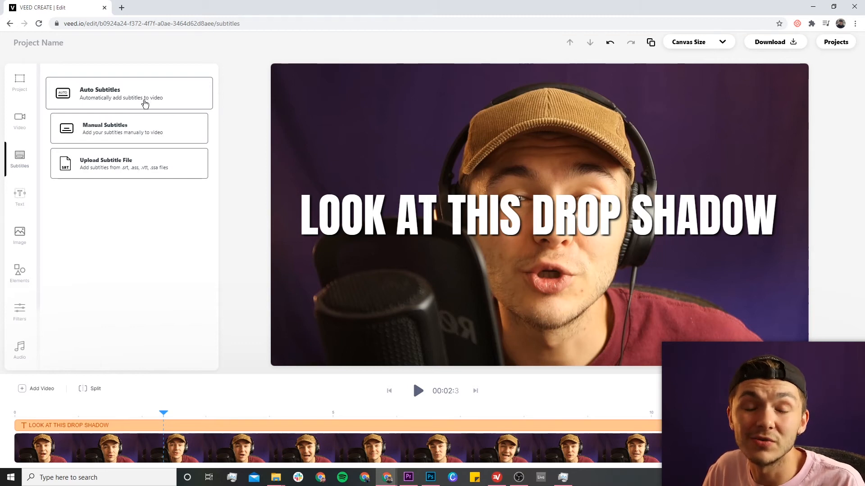
mouse_move(238, 122)
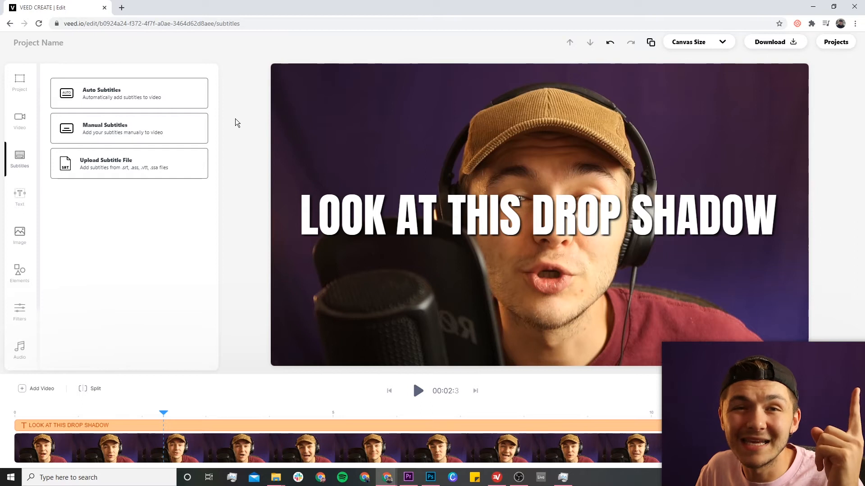
click(19, 194)
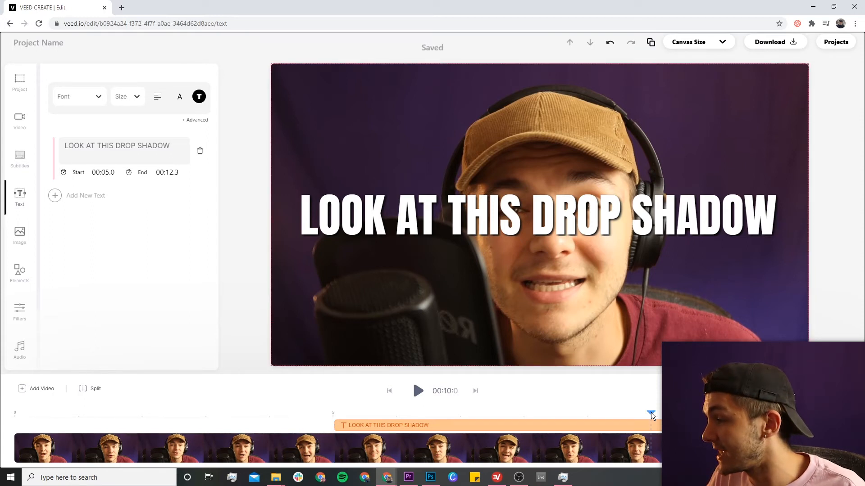
Trim the caption to end at 10 seconds, preview playback, and render in HD
drag(651, 415, 643, 415)
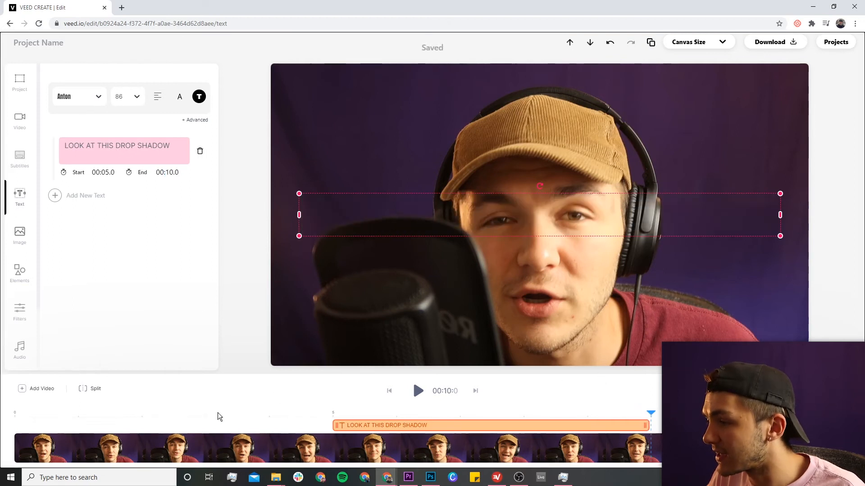
click(418, 391)
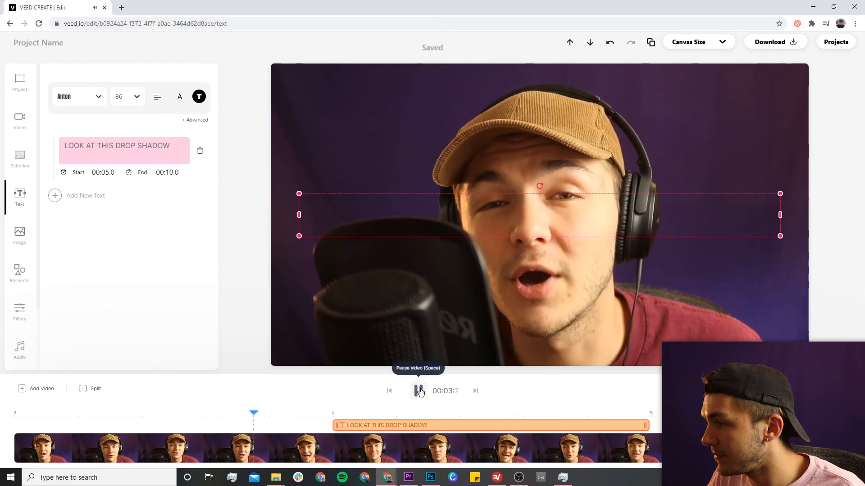
click(418, 391)
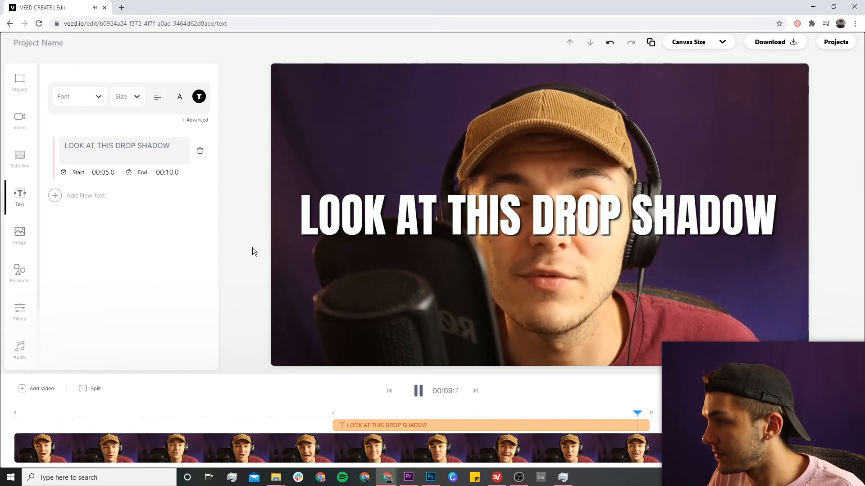
click(418, 391)
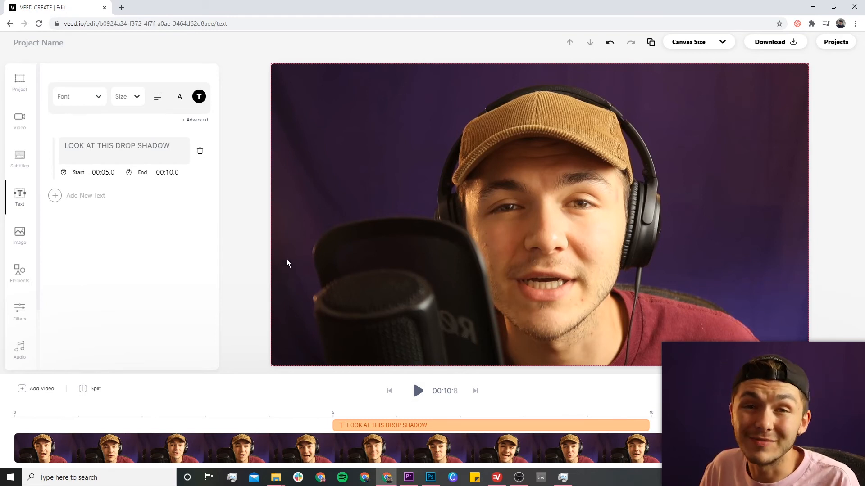
mouse_move(294, 251)
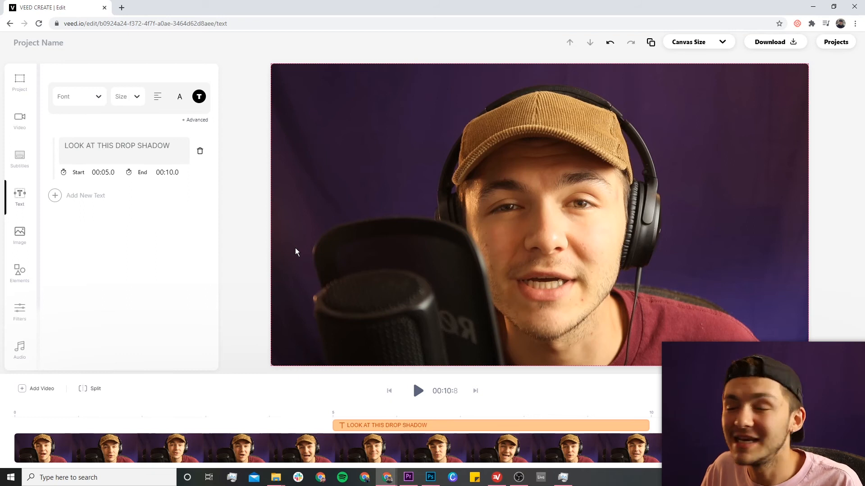
click(775, 41)
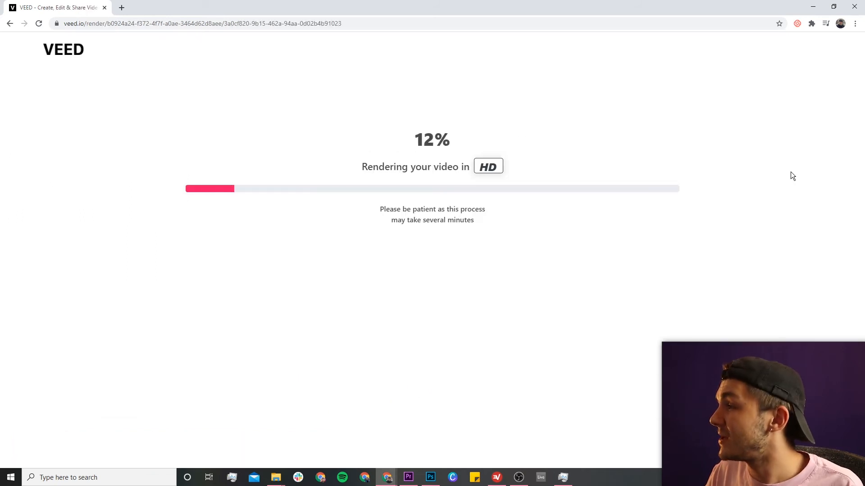